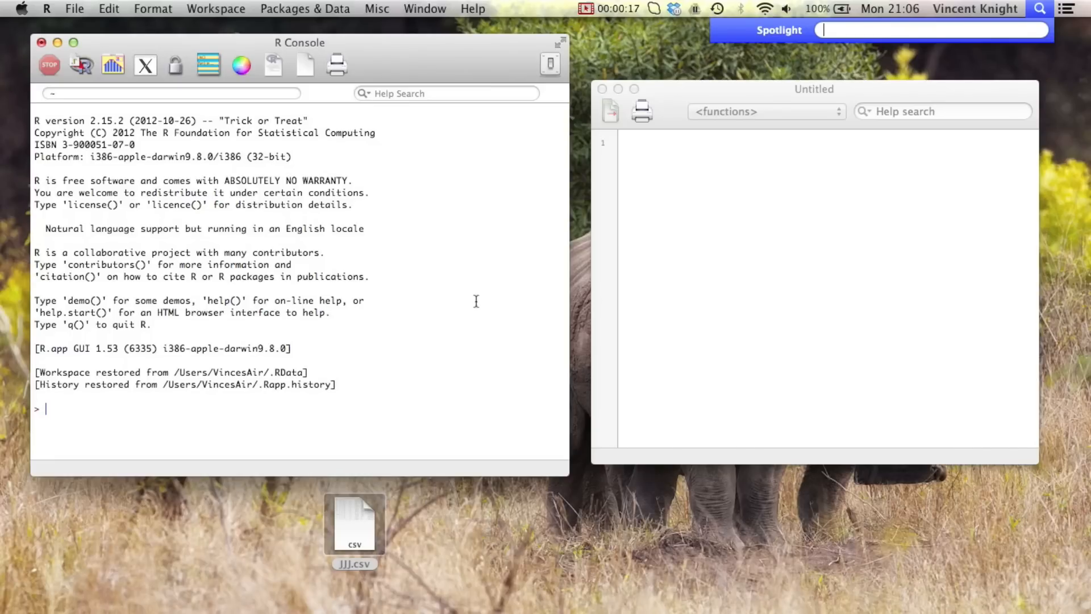
# - Open JJJ.csv from the desktop with Microsoft Excel to view its 13 records
pyautogui.write('S')
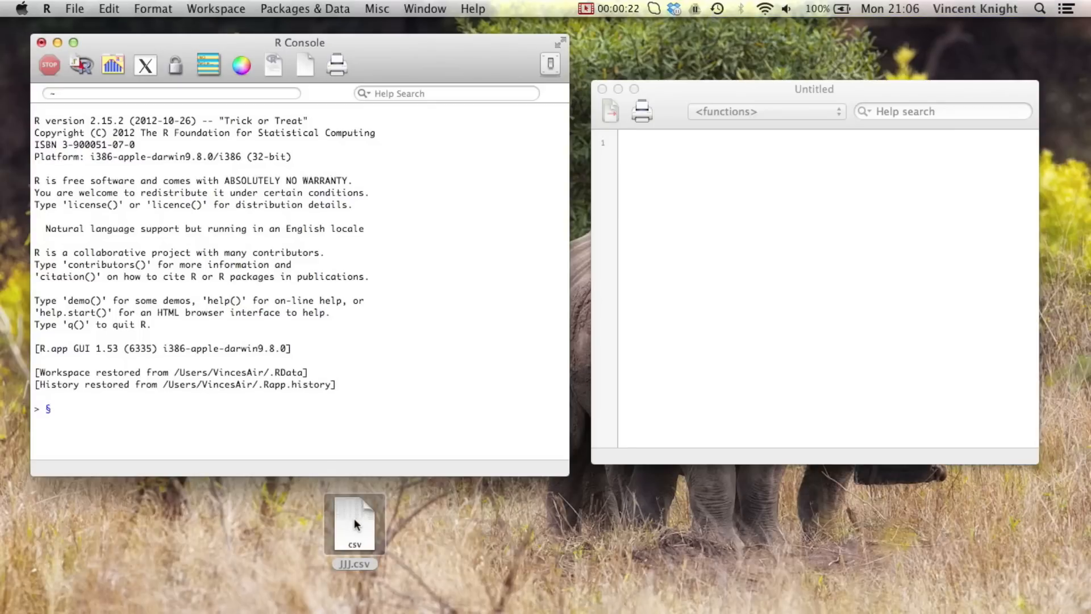
pyautogui.doubleClick(355, 524)
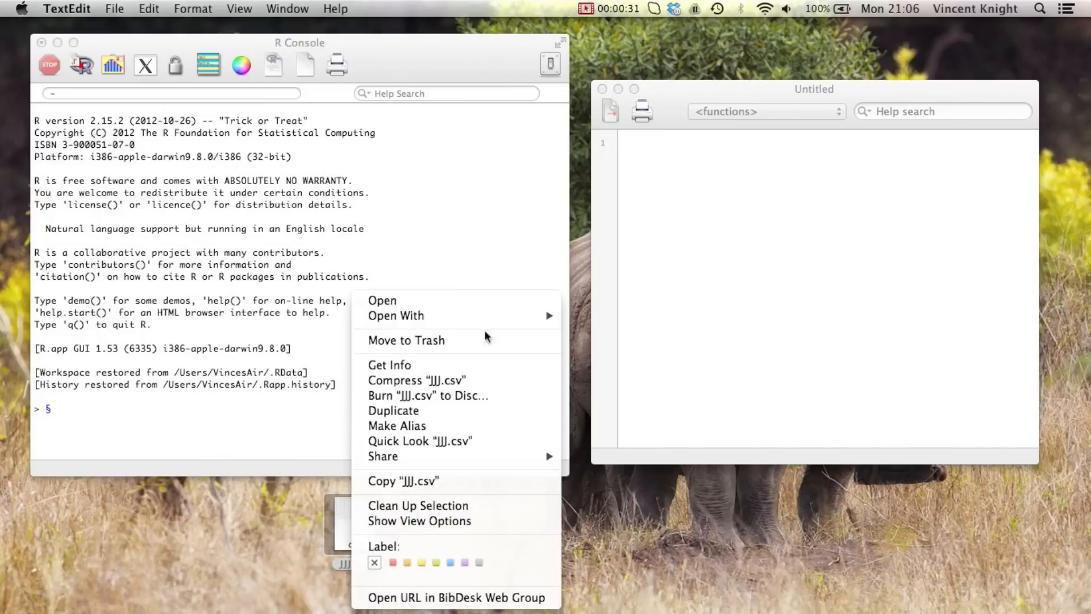
pyautogui.click(396, 315)
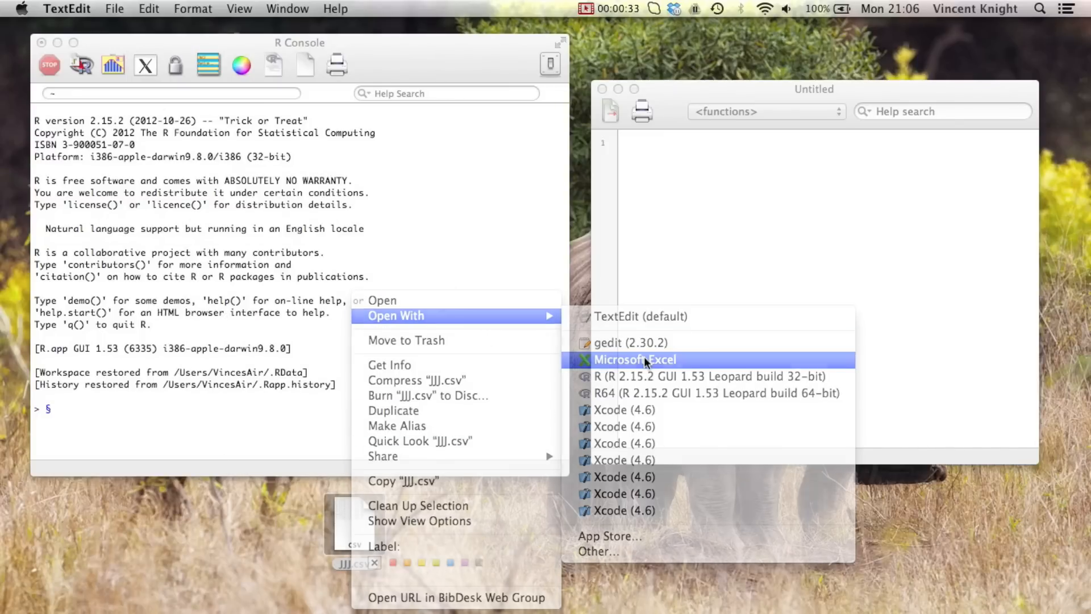
pyautogui.click(634, 359)
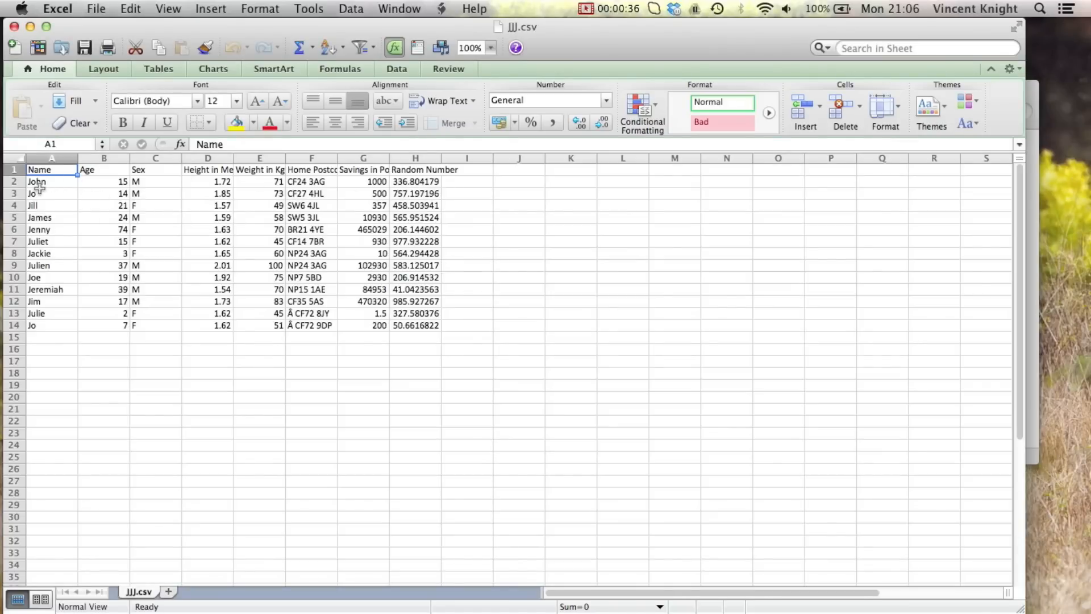
pyautogui.moveTo(172, 182)
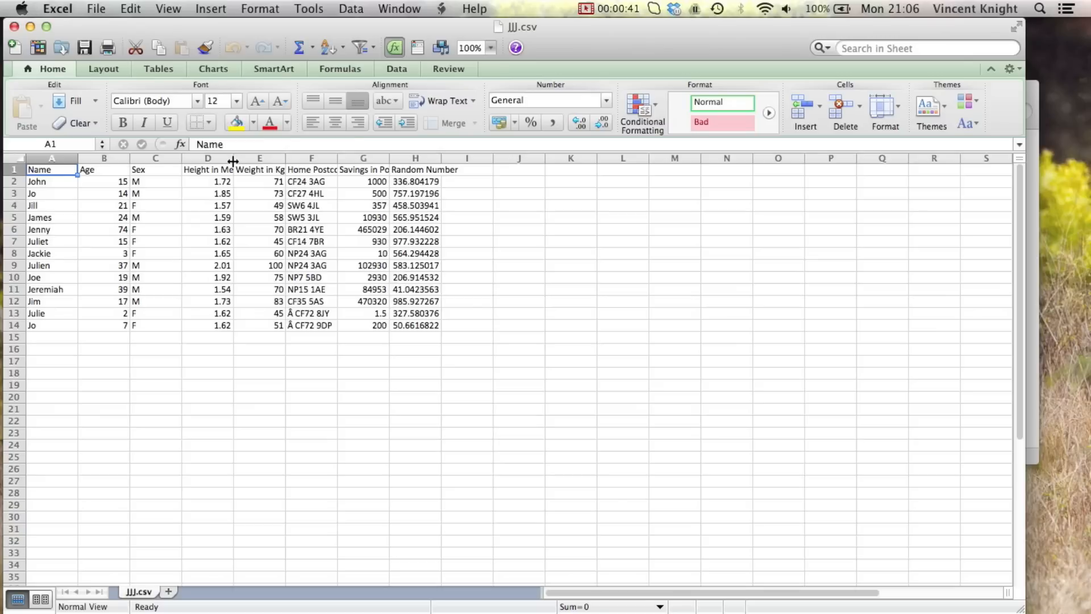
# - Widen column D to show the Height in Metres header, then close without saving
pyautogui.moveTo(250, 157); pyautogui.dragTo(307, 158)
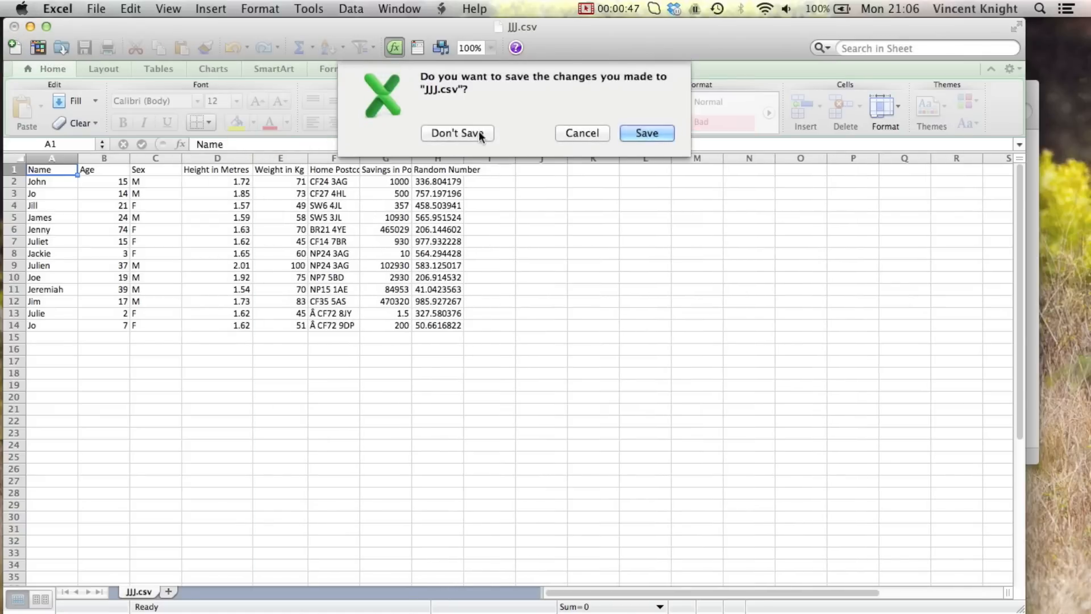
pyautogui.click(456, 133)
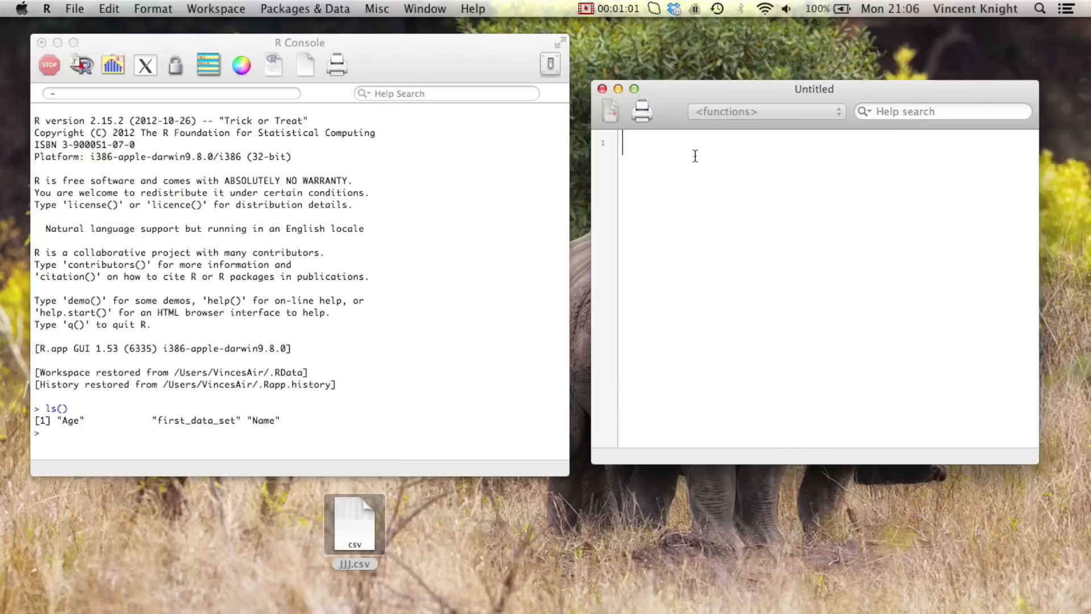
# - Write JJJ<-read.csv(file="~/Desktop/JJJ.csv") as the script's first line
pyautogui.write('JJJ')
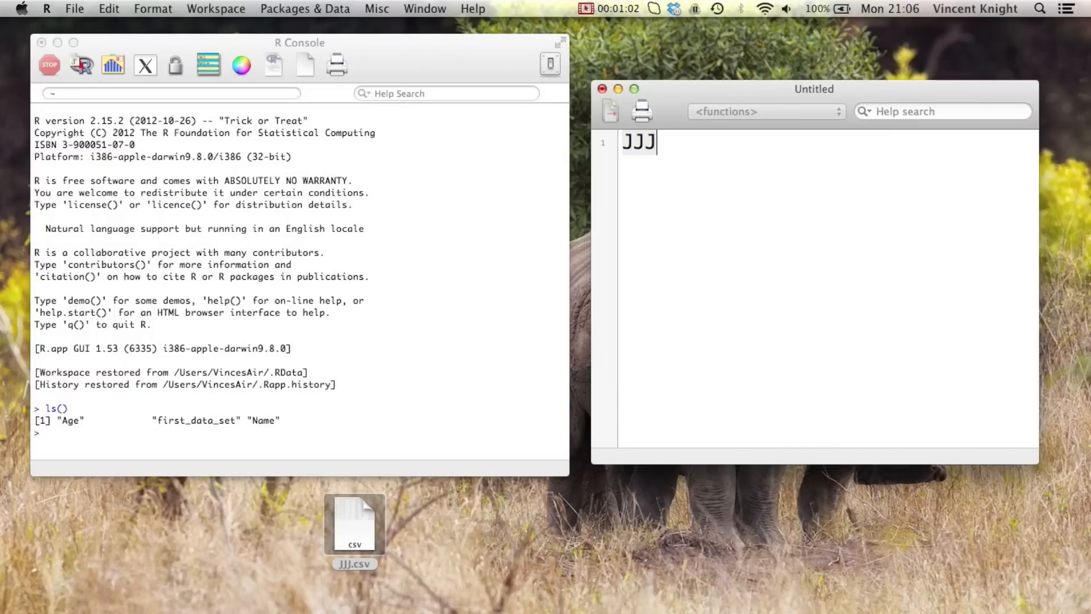
pyautogui.write('<-')
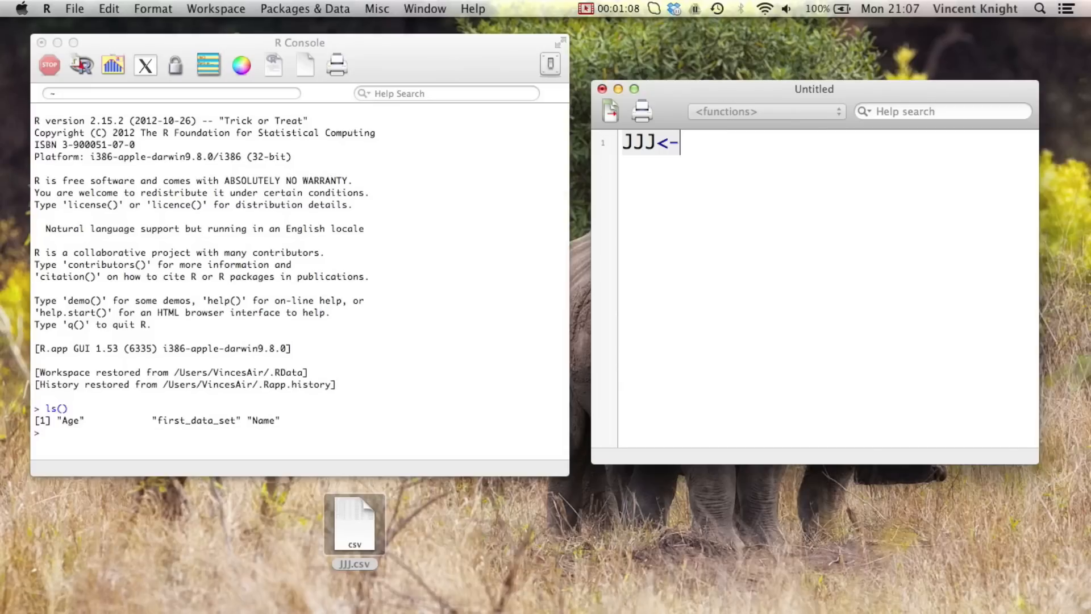
pyautogui.write('read.csv')
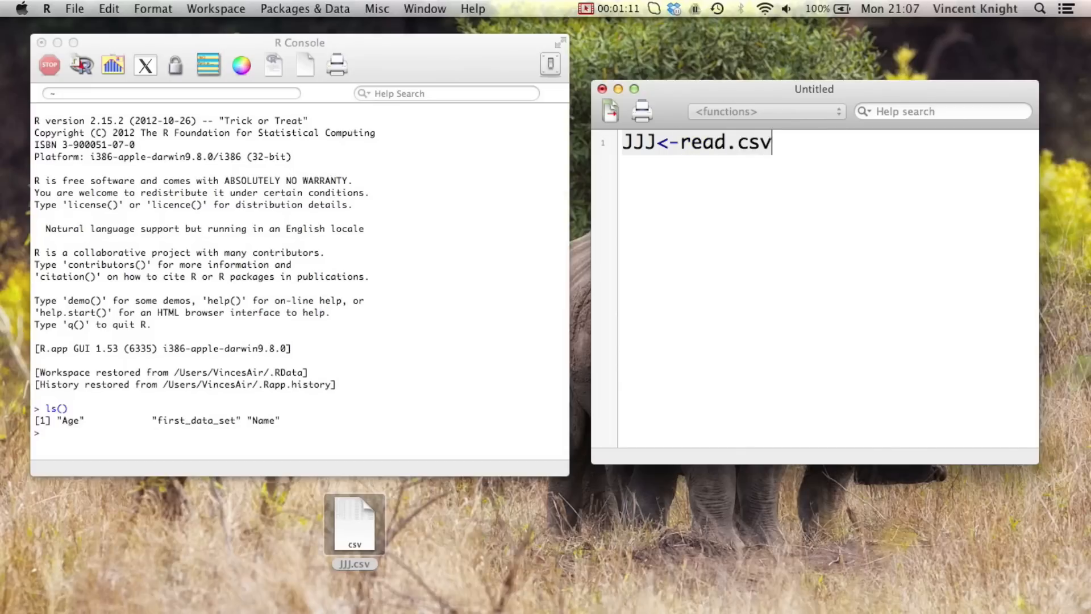
pyautogui.write('()')
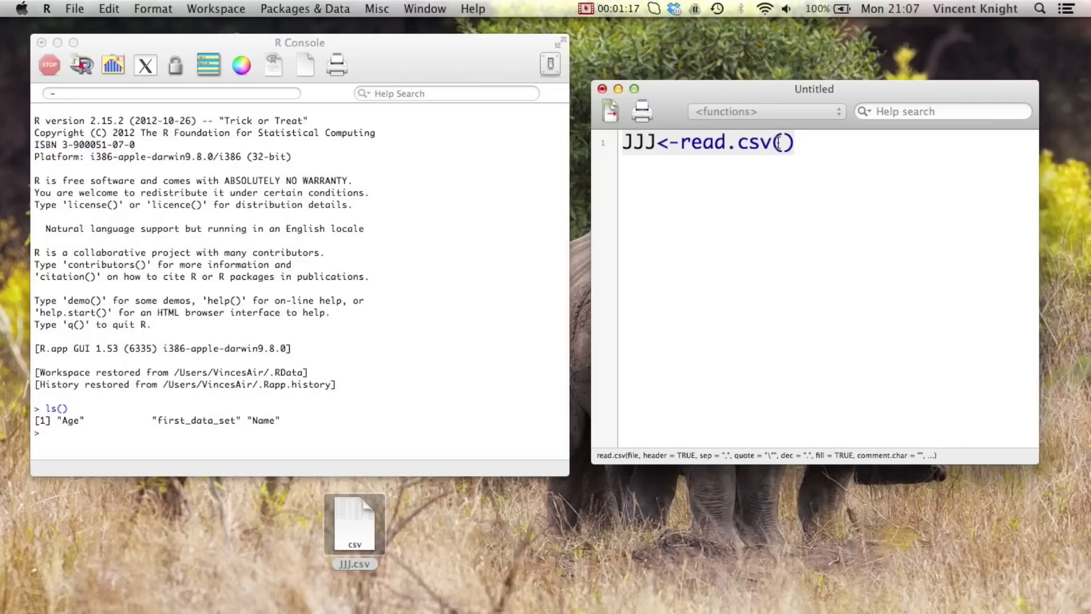
pyautogui.write('file="')
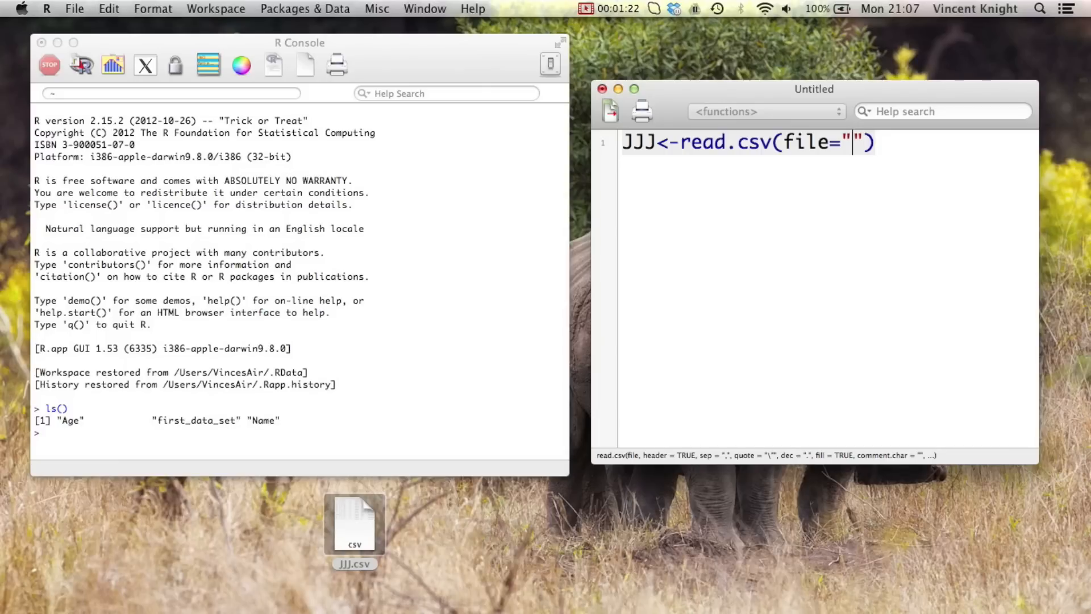
pyautogui.write('~')
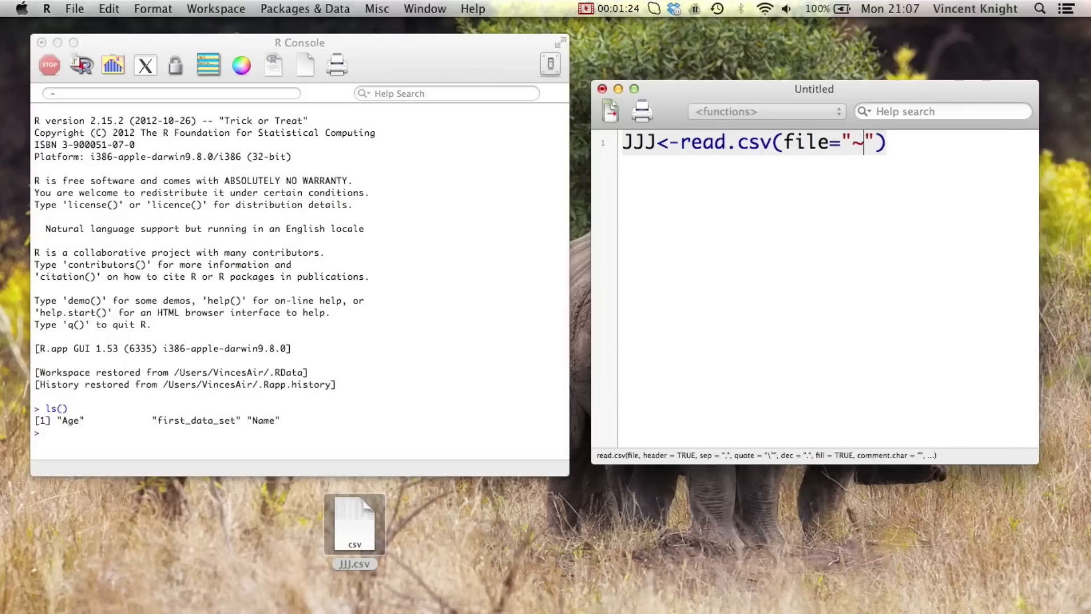
pyautogui.write('/Desktop')
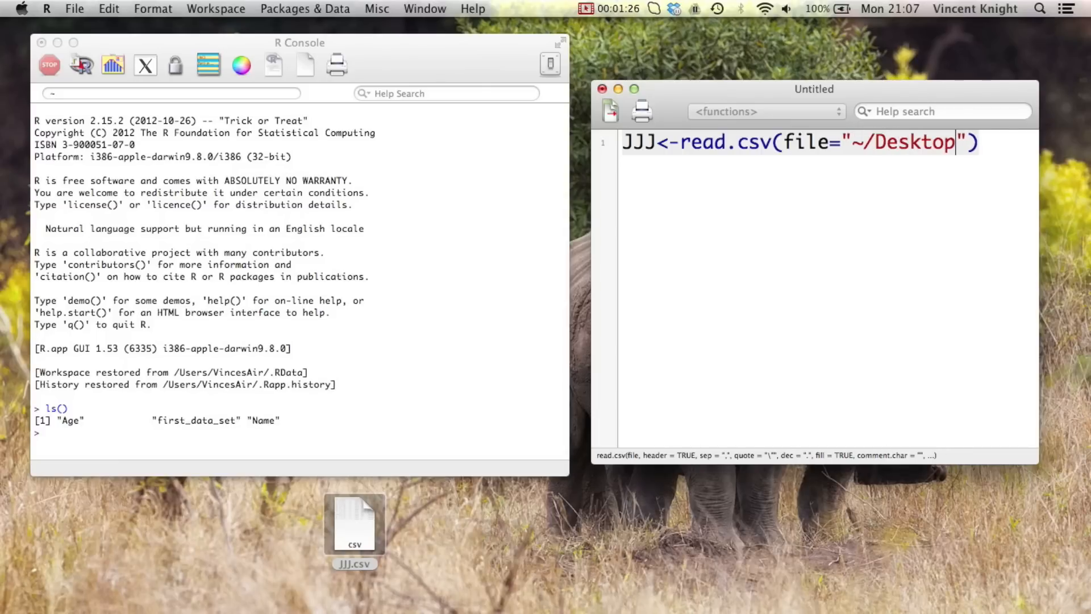
pyautogui.write('/')
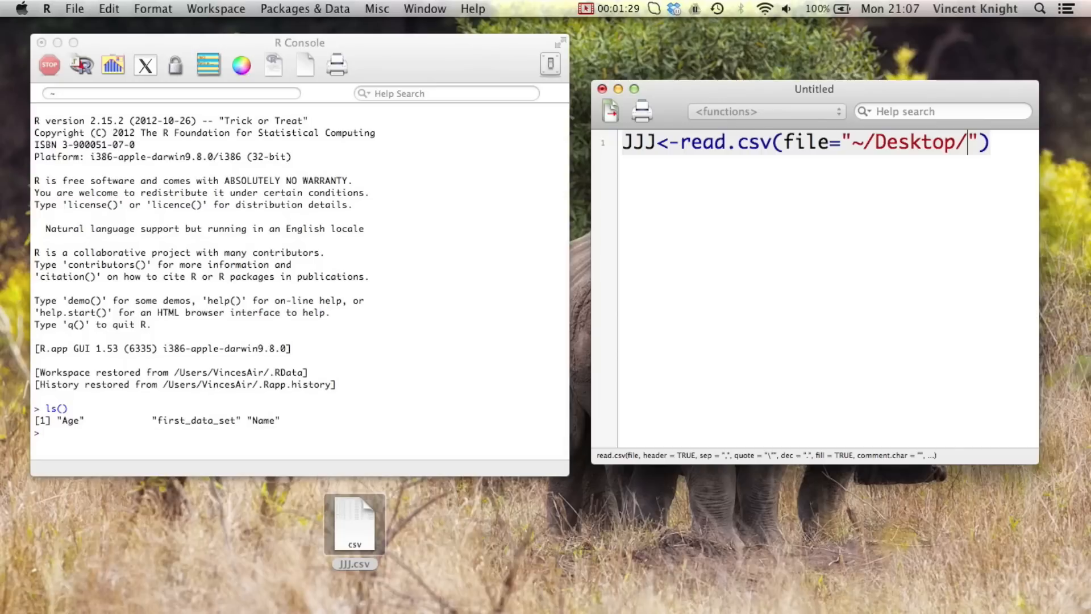
pyautogui.write('JJJ.csv')
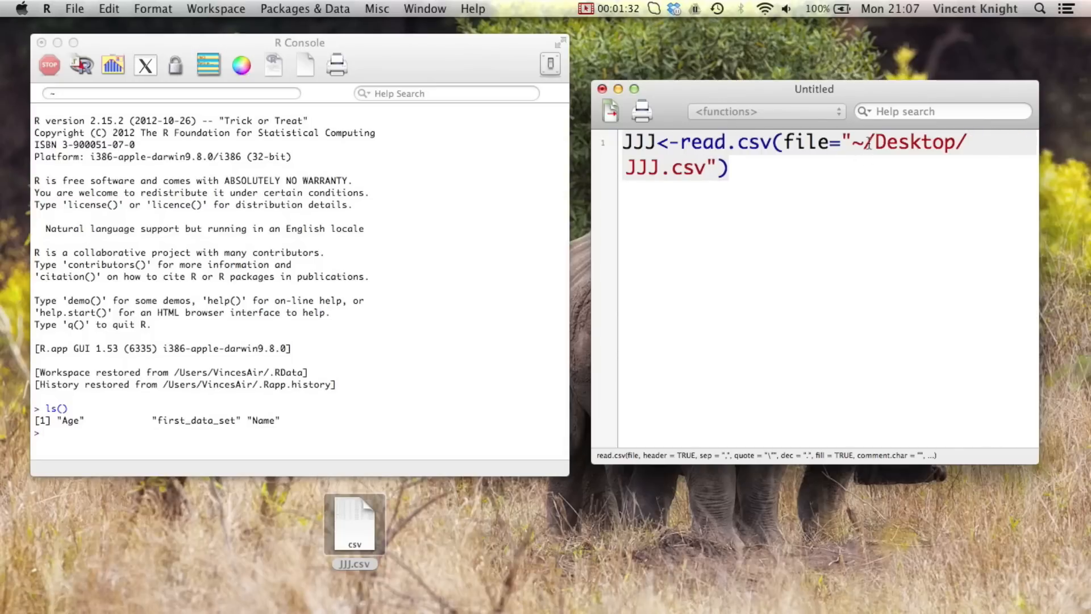
pyautogui.moveTo(871, 141)
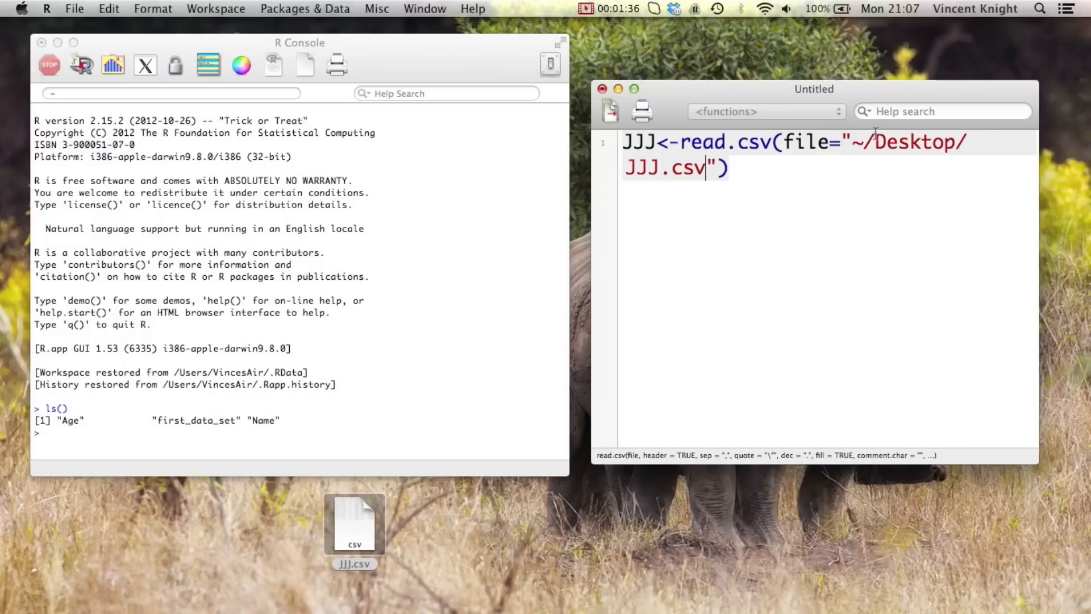
pyautogui.moveTo(857, 139)
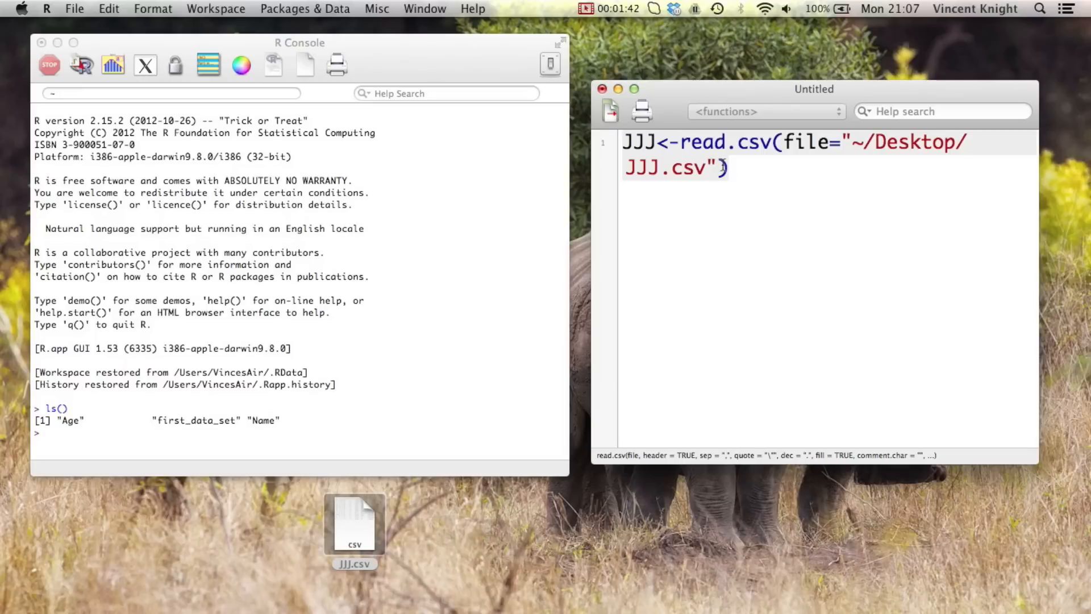
pyautogui.write(',')
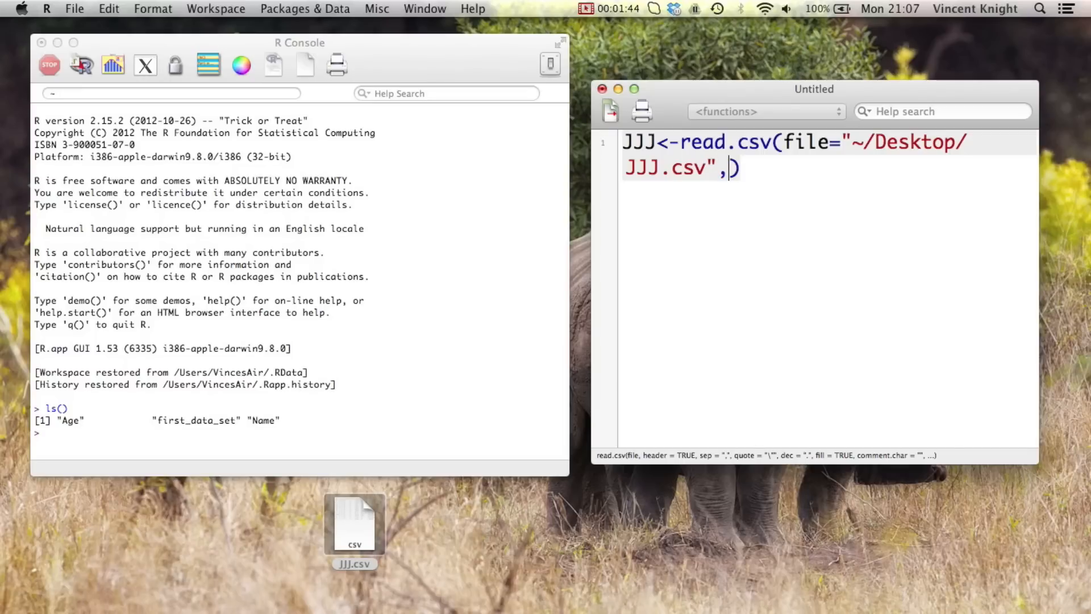
pyautogui.write('head=')
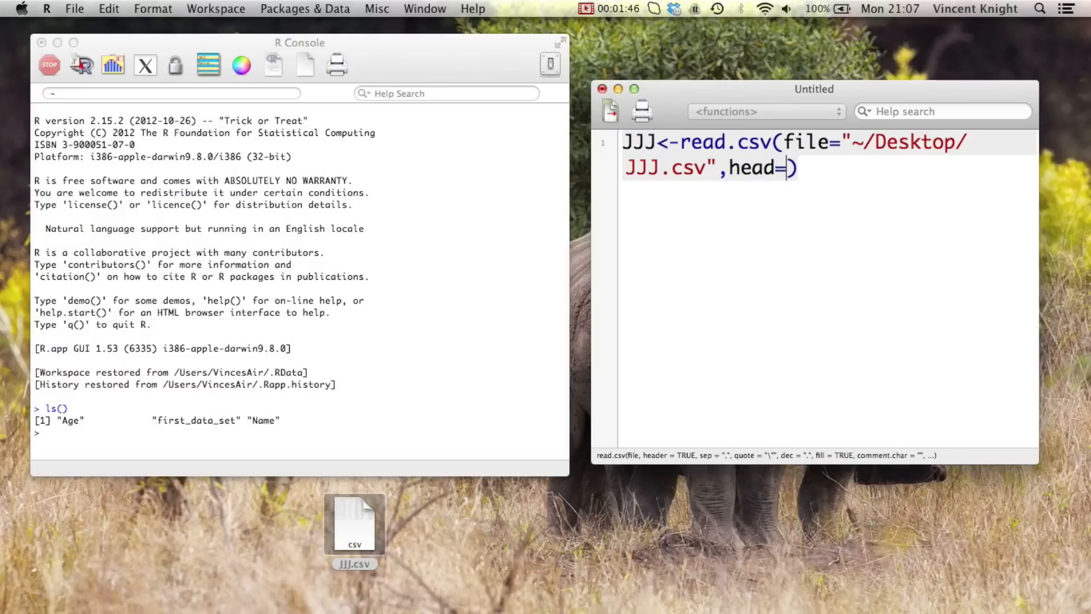
pyautogui.write('True')
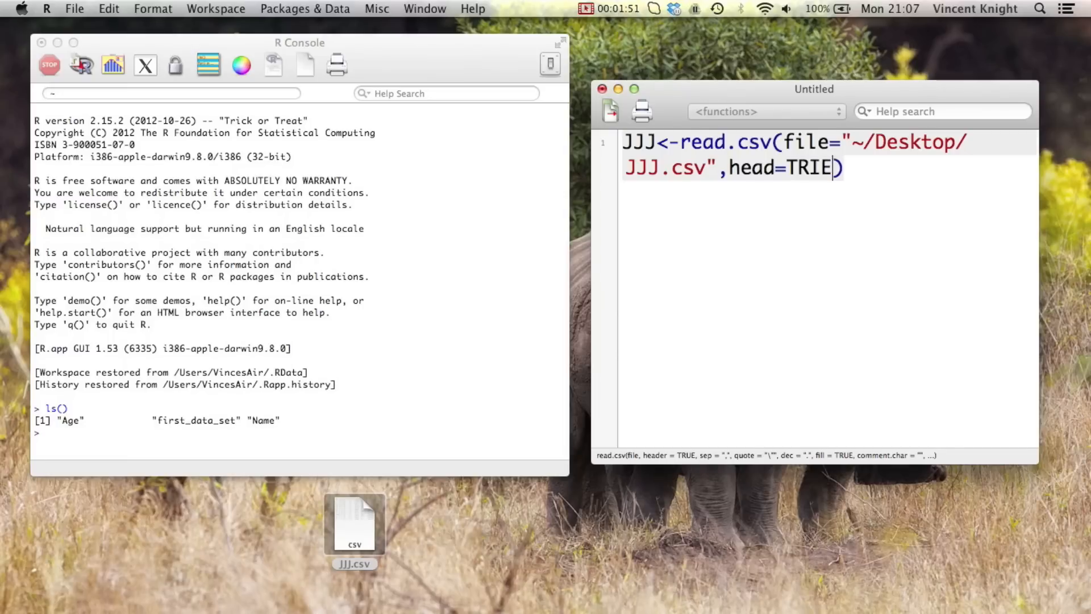
pyautogui.write('E')
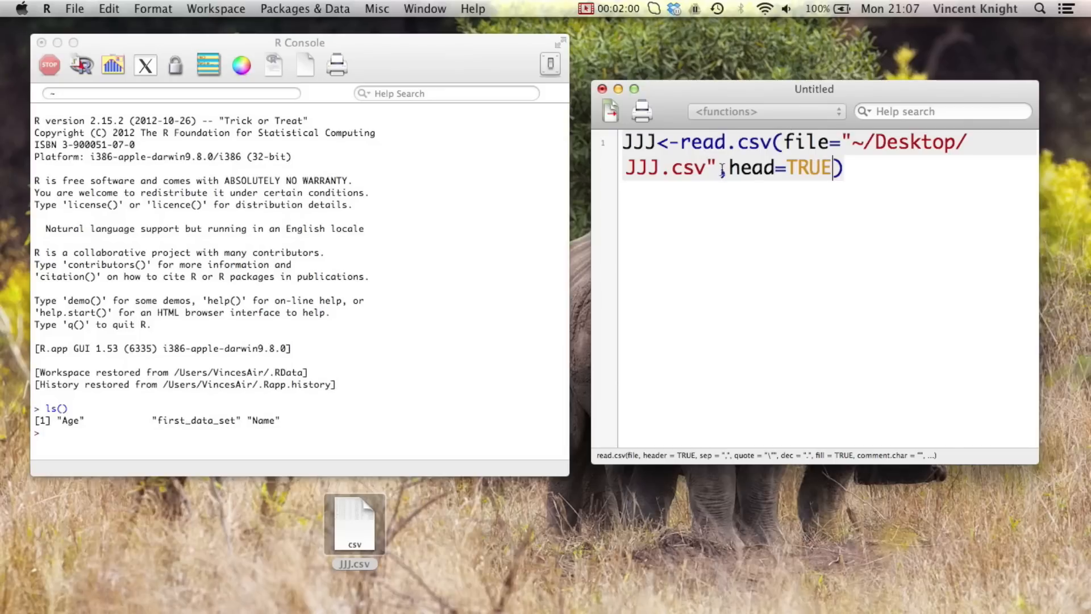
pyautogui.write(',')
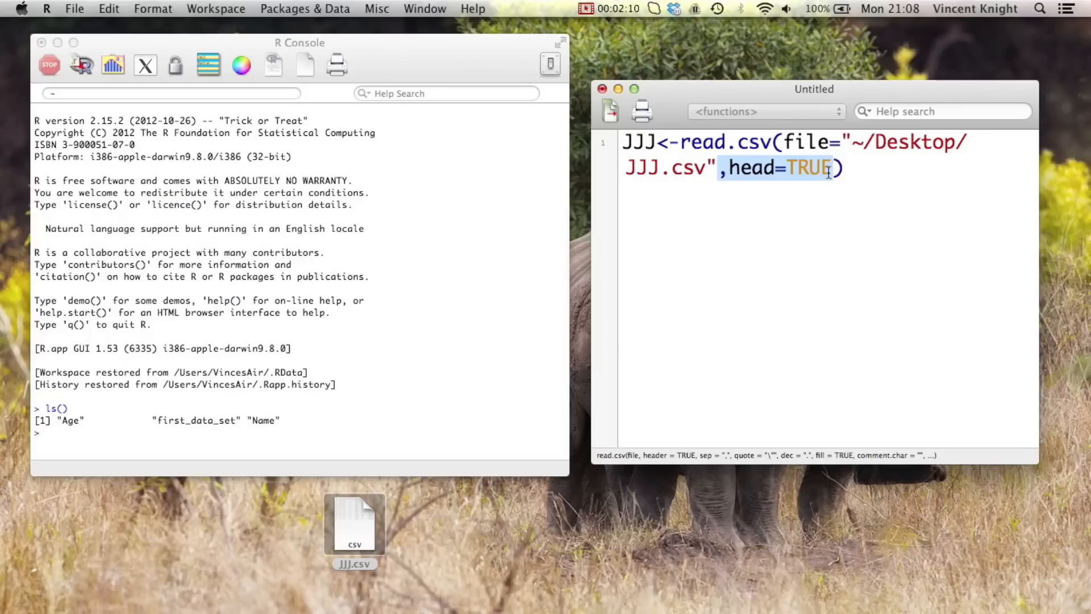
pyautogui.press('Delete')
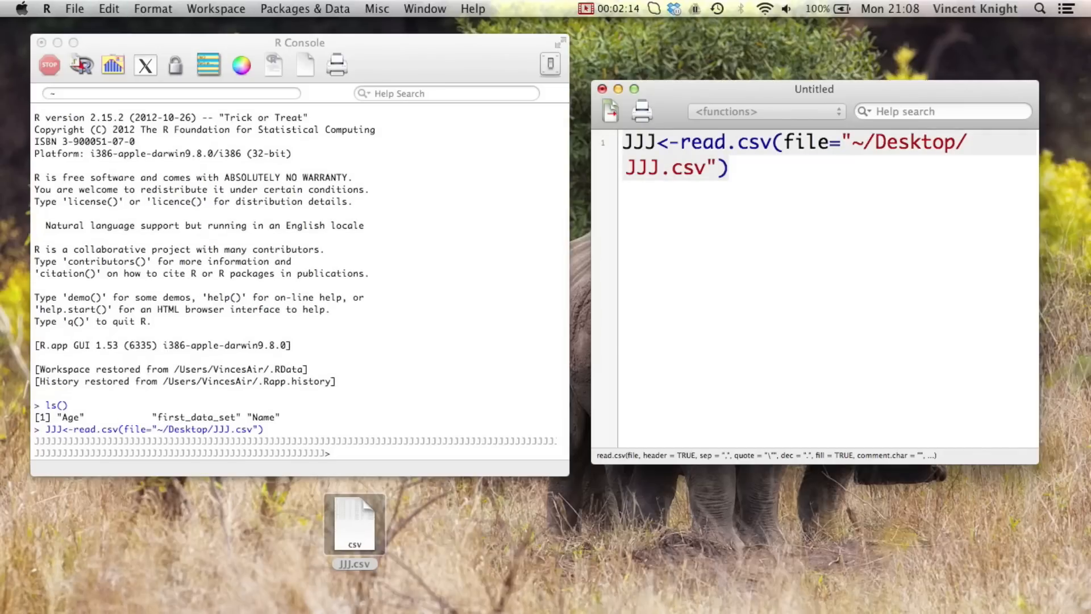
pyautogui.moveTo(366, 455)
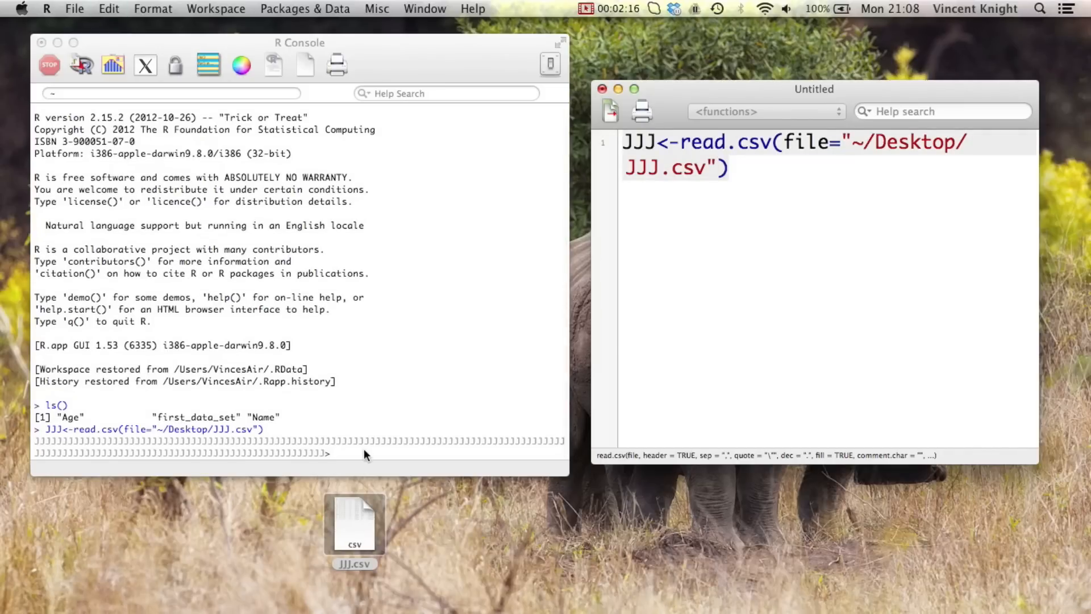
# - Print the JJJ data frame in the console and list workspace objects with ls()
pyautogui.write('JJJ')
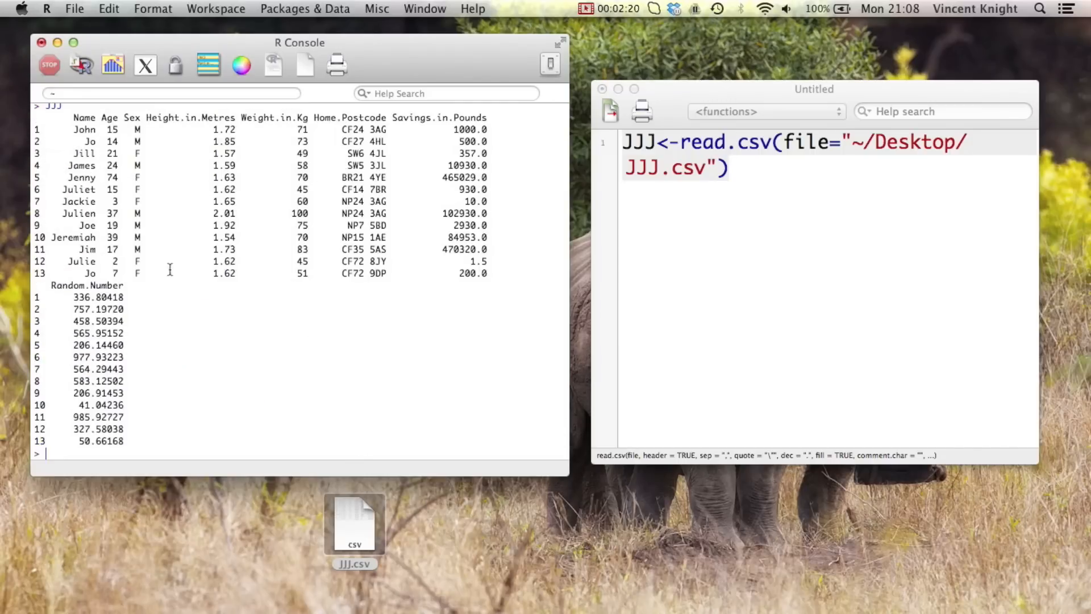
pyautogui.moveTo(151, 306)
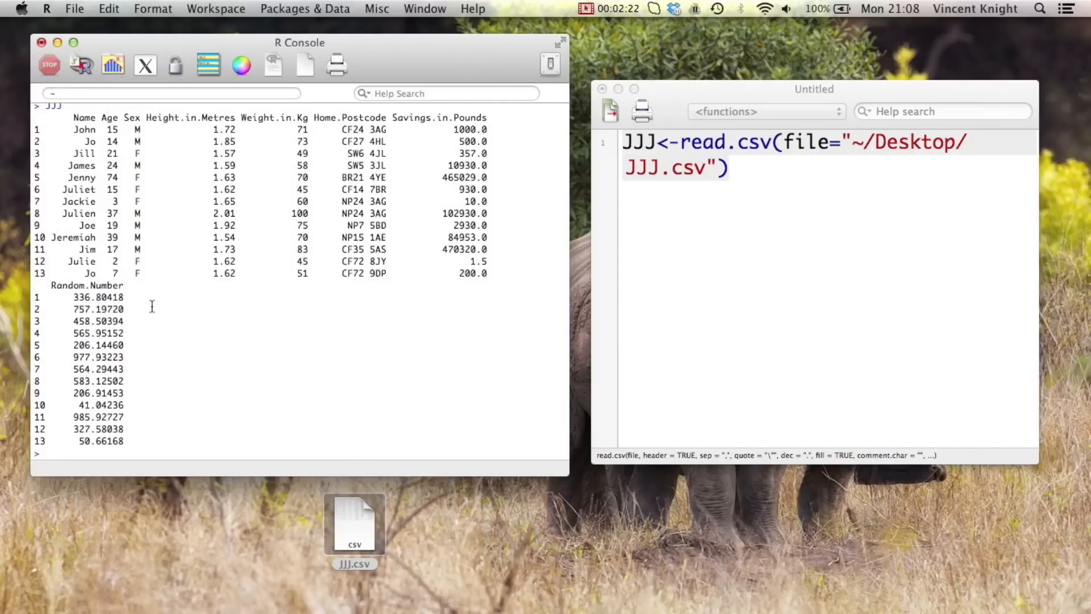
pyautogui.write('ls(')
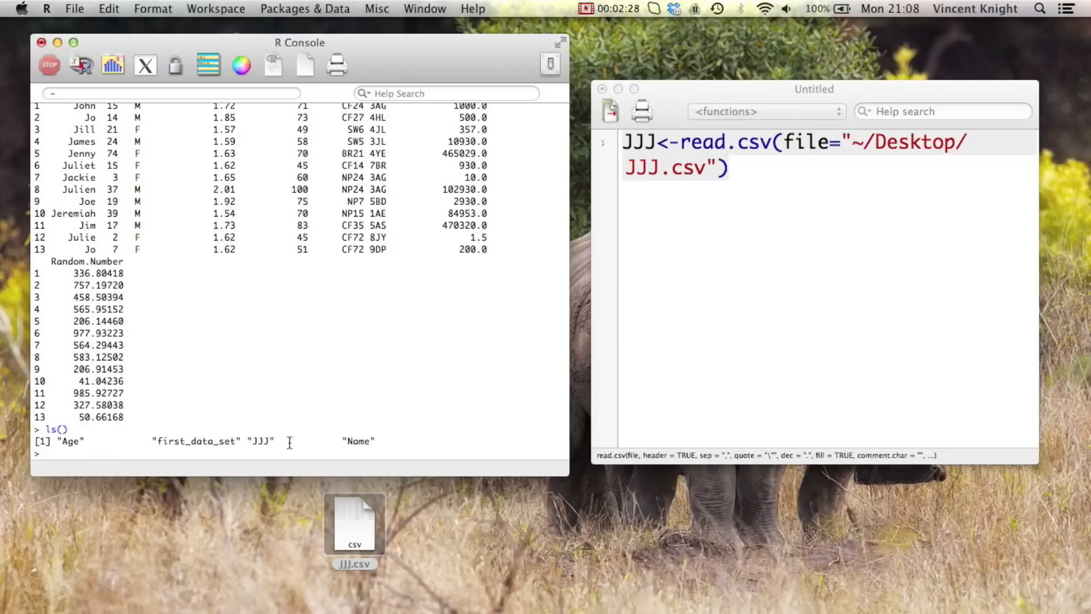
pyautogui.moveTo(398, 439)
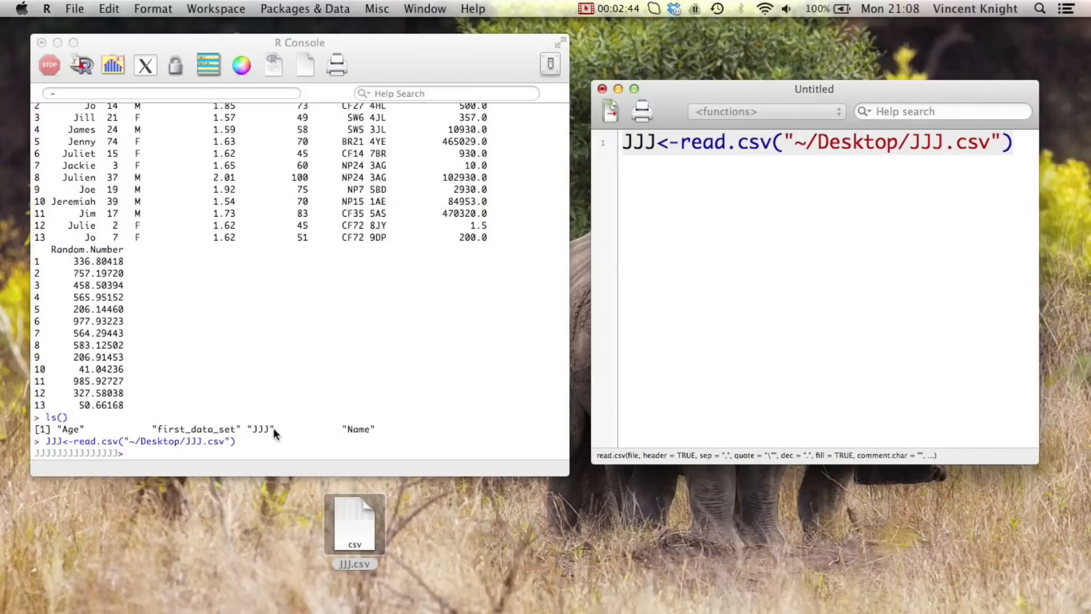
# - Type JJJ in the console to print the data frame reloaded from the shortened read.csv line
pyautogui.write('JJ')
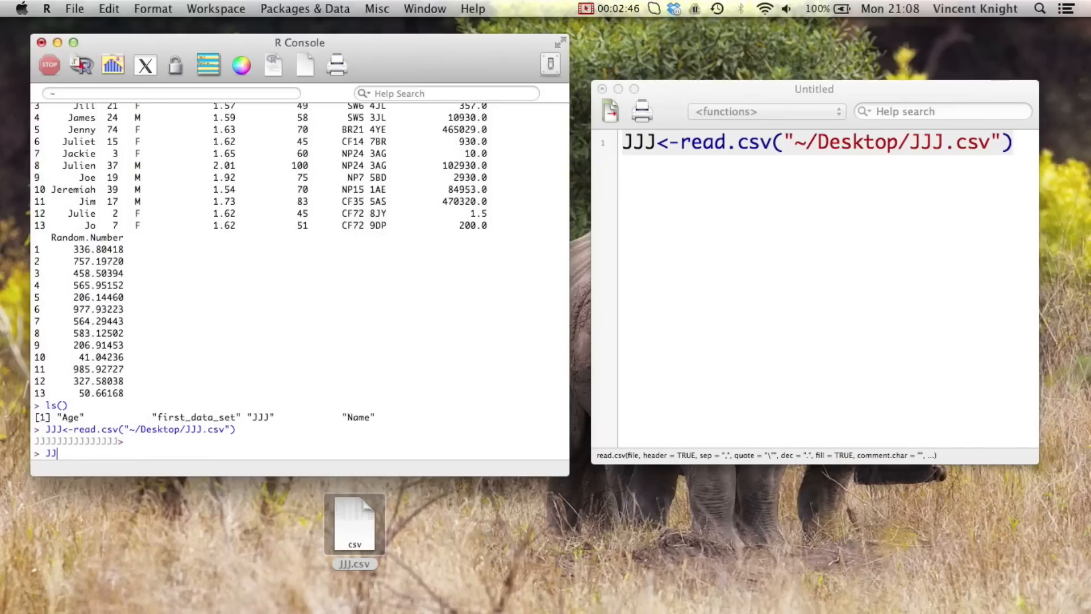